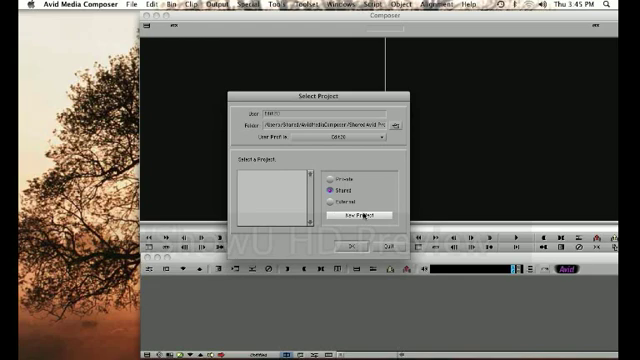
click(366, 218)
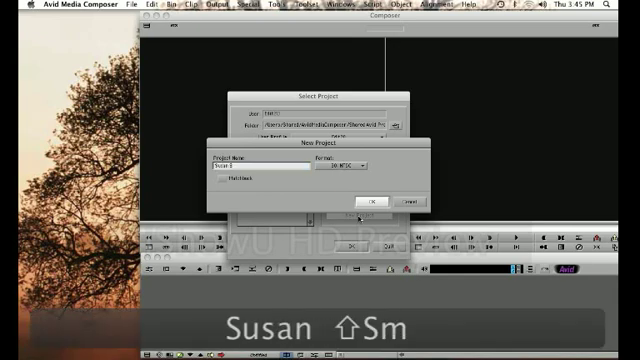
text(mith Slide)
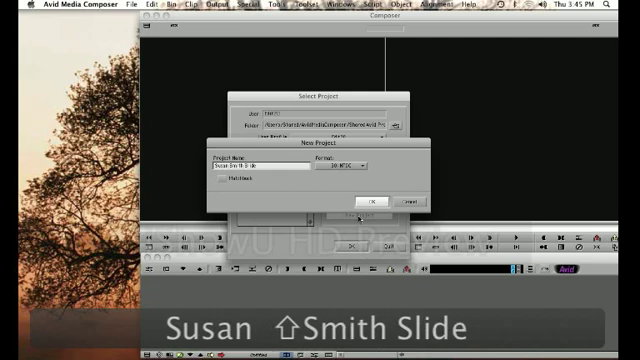
text(show)
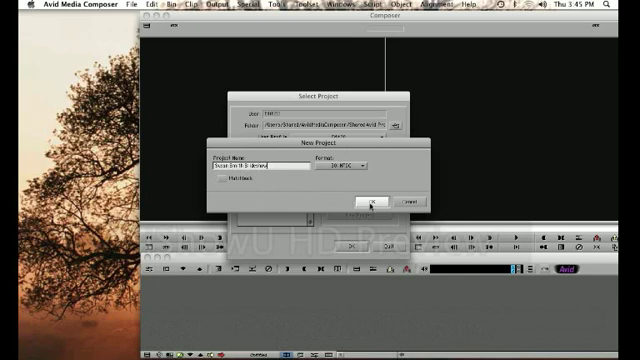
click(371, 203)
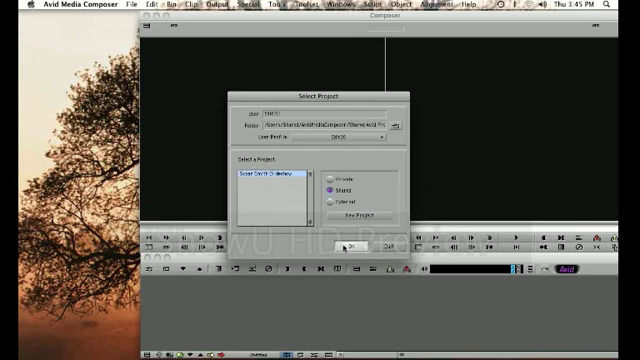
click(350, 246)
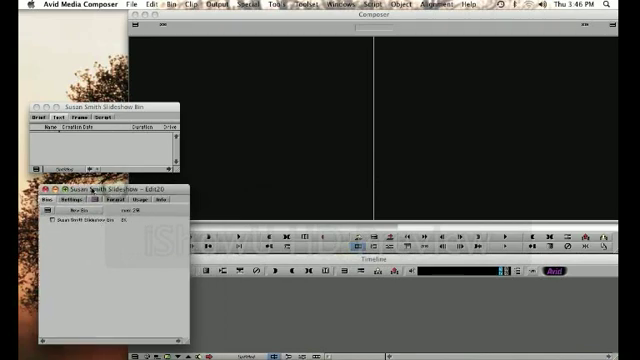
drag(110, 107, 110, 57)
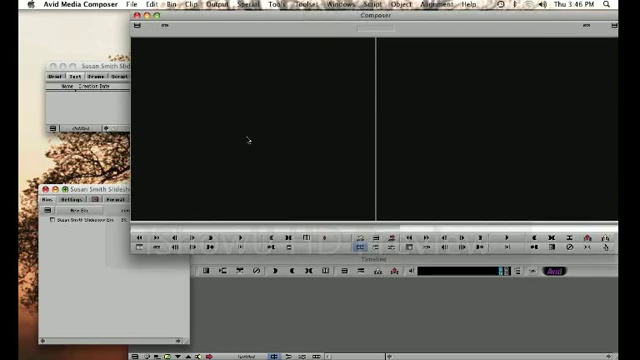
mouse_move(460, 105)
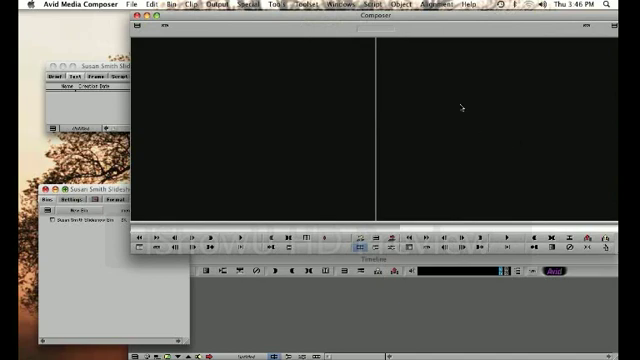
mouse_move(512, 82)
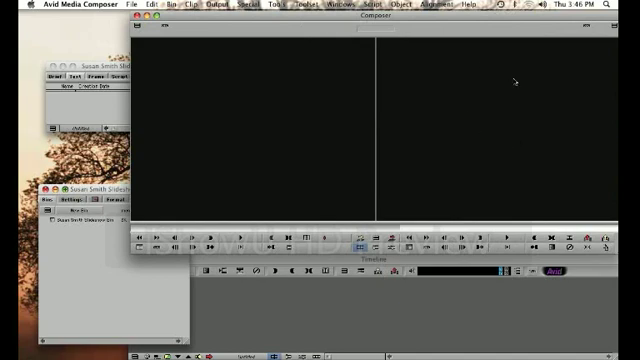
mouse_move(497, 87)
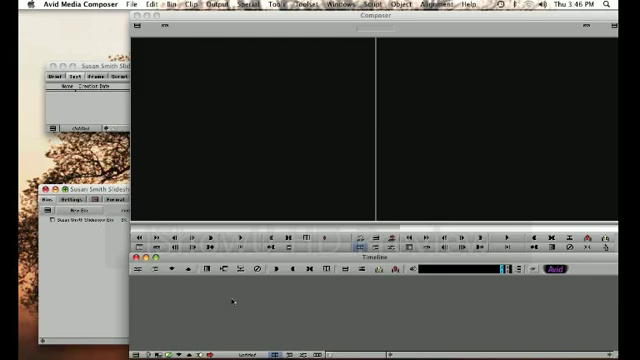
mouse_move(258, 308)
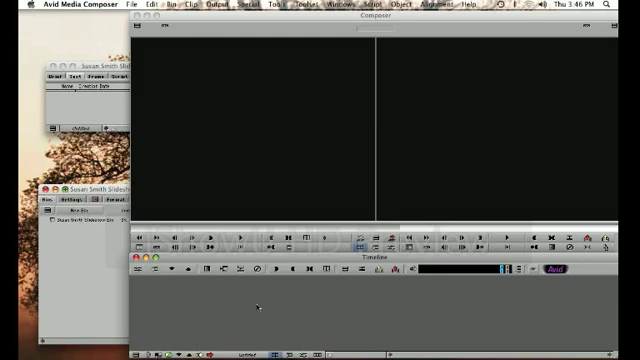
mouse_move(247, 172)
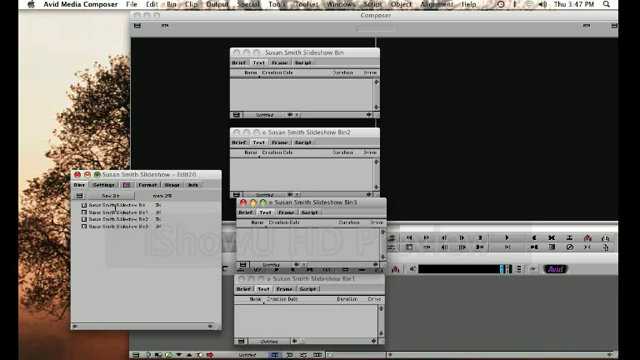
Step: Rename the project bins, finishing with the last untitled bin as Sequence
click(120, 203)
text(Titles)
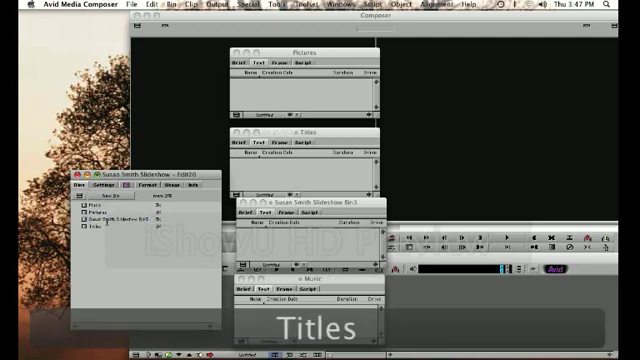
click(112, 216)
text(Sequence)
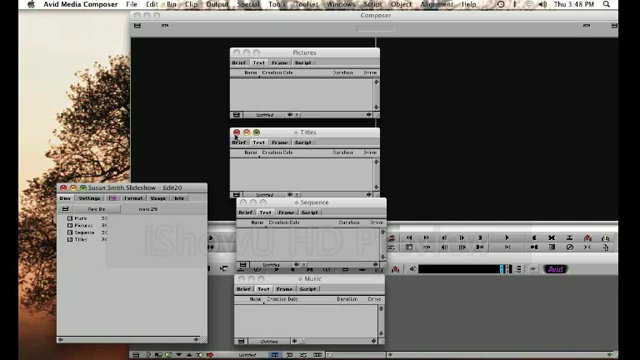
Step: Close the Titles bin and reposition the Pictures bin window
click(237, 136)
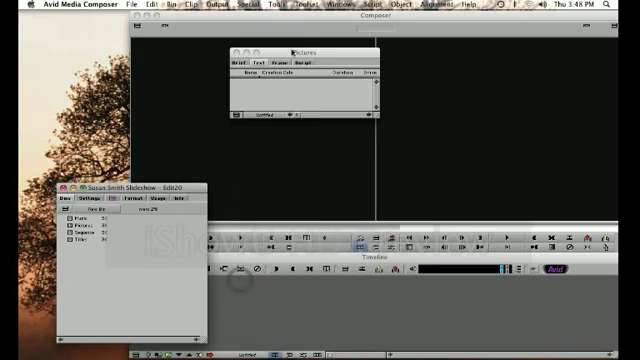
drag(295, 45, 145, 45)
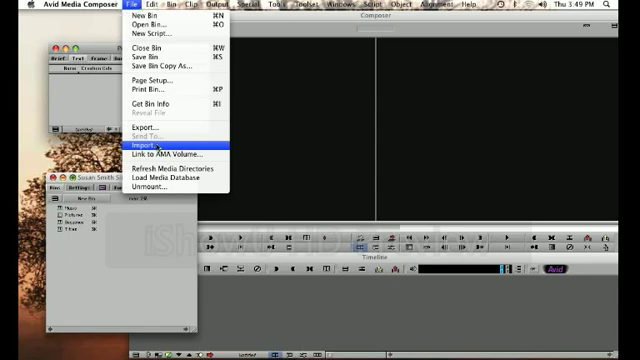
Step: Open the import file chooser and go from the home folder into Pictures
click(148, 148)
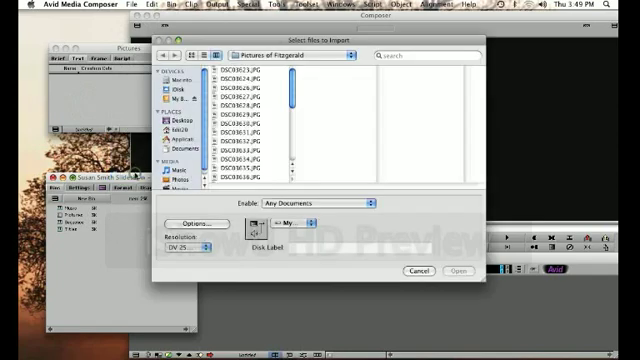
click(300, 51)
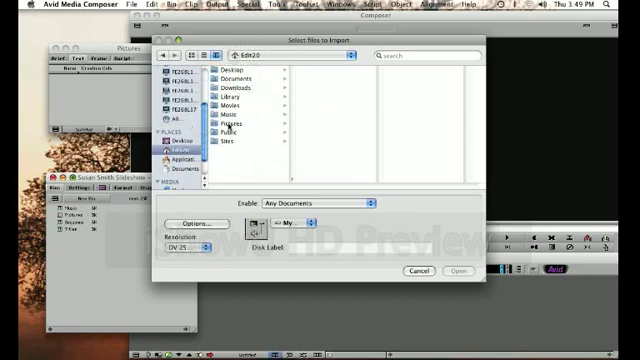
click(222, 118)
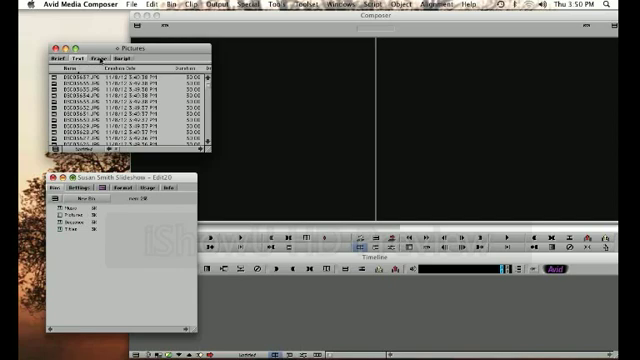
Step: Switch the Pictures bin to Frame view to display photo thumbnails
click(113, 61)
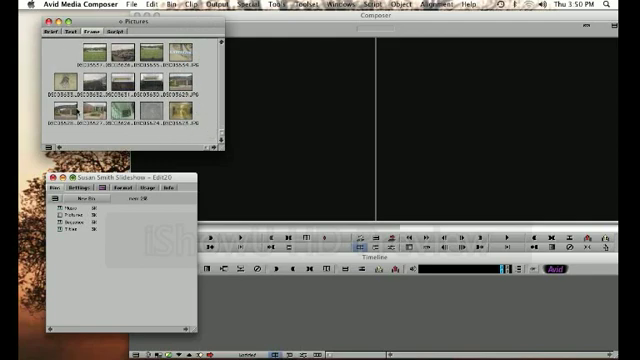
mouse_move(158, 137)
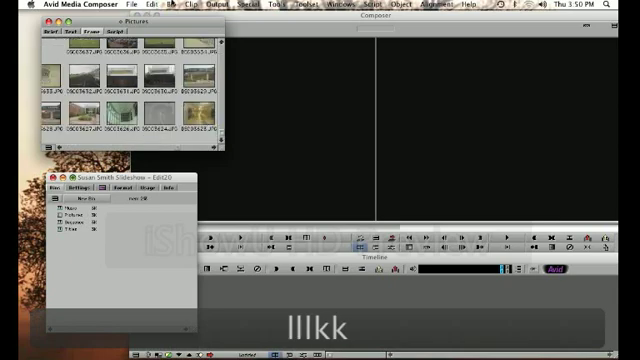
Step: Open the Bin menu's commands for arranging the thumbnails
click(167, 4)
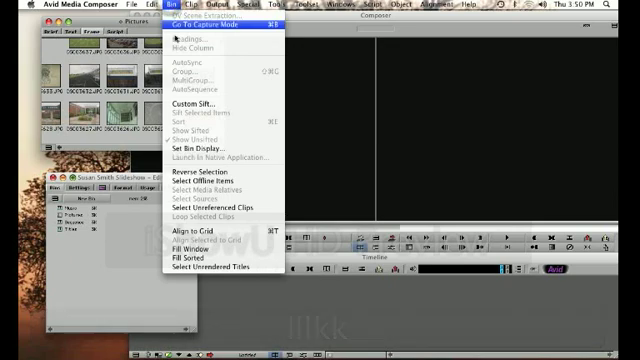
mouse_move(194, 244)
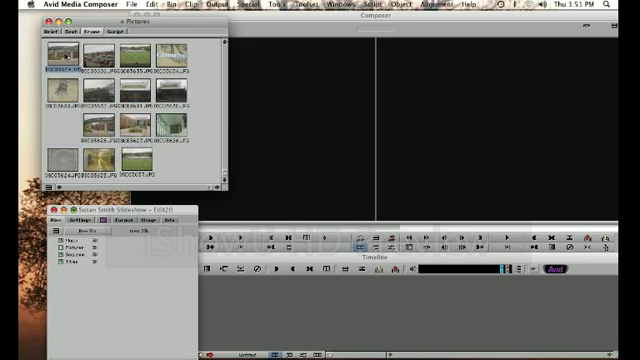
Step: Move the top-right and second-row photo thumbnails into new storyboard positions
click(63, 72)
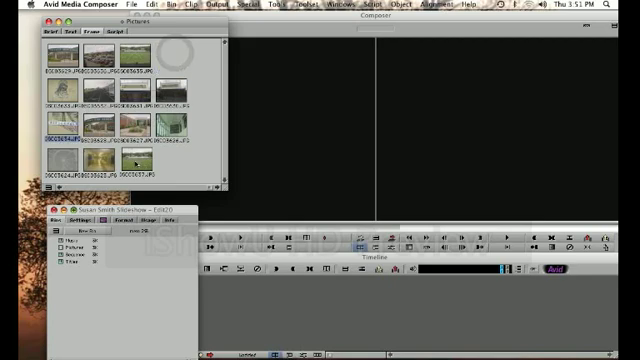
click(180, 58)
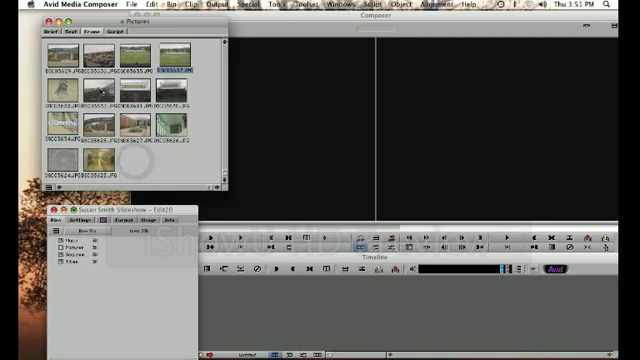
click(68, 100)
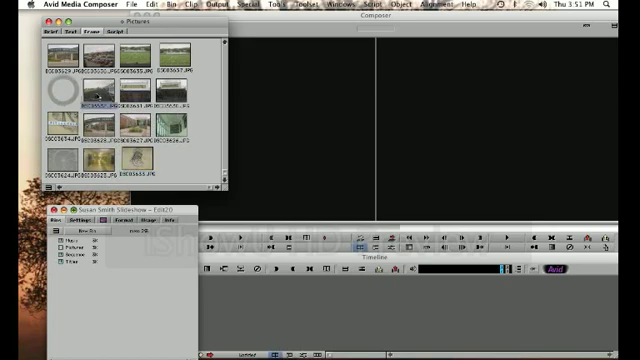
click(68, 96)
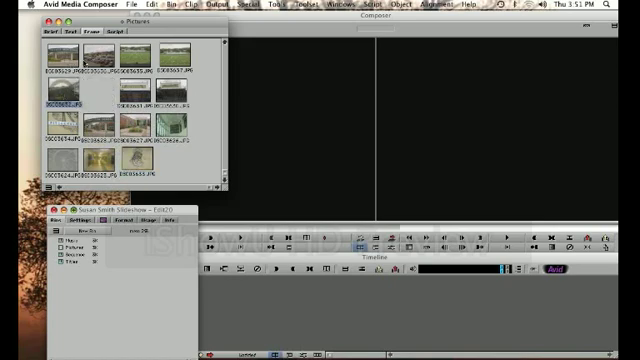
mouse_move(162, 182)
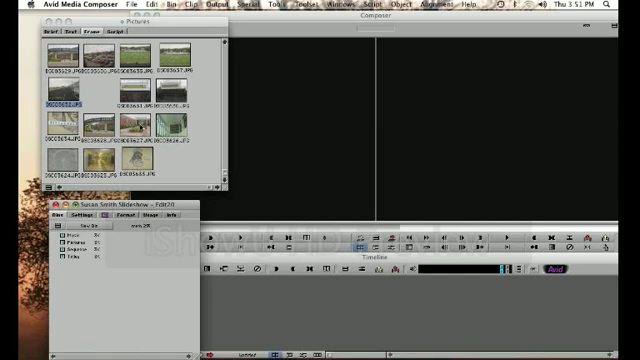
mouse_move(187, 166)
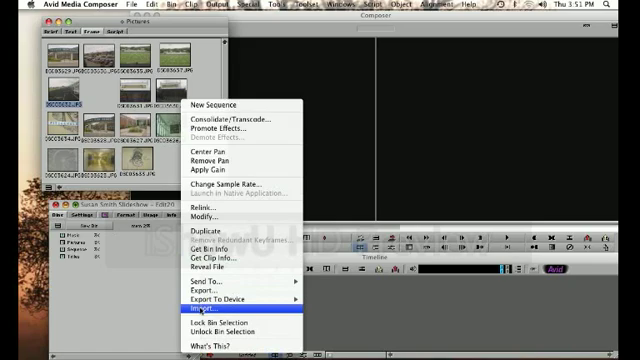
Step: Begin importing additional files into the Pictures bin
click(191, 298)
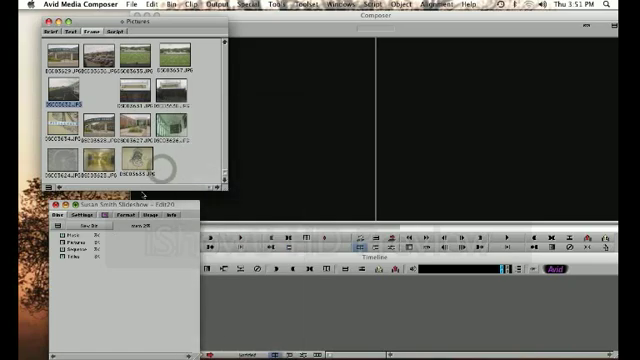